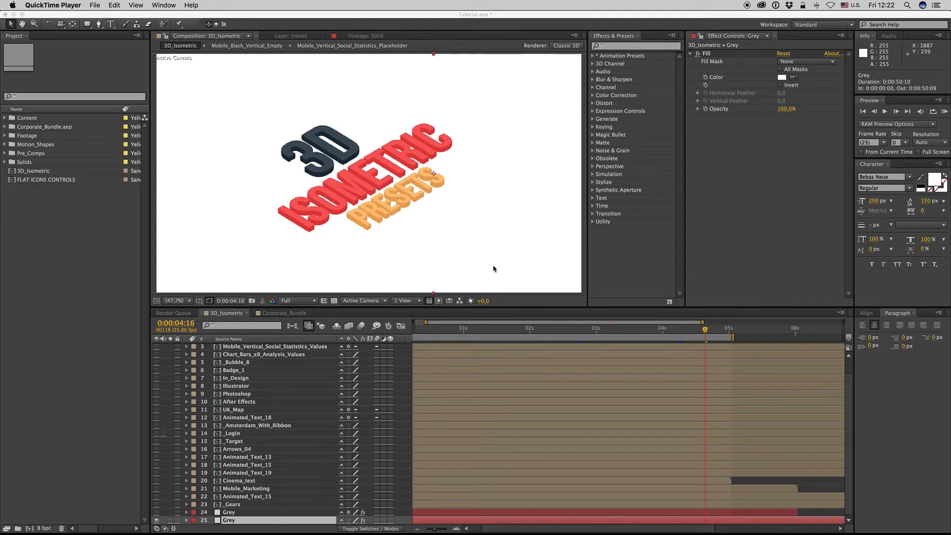
mouse_move(607, 363)
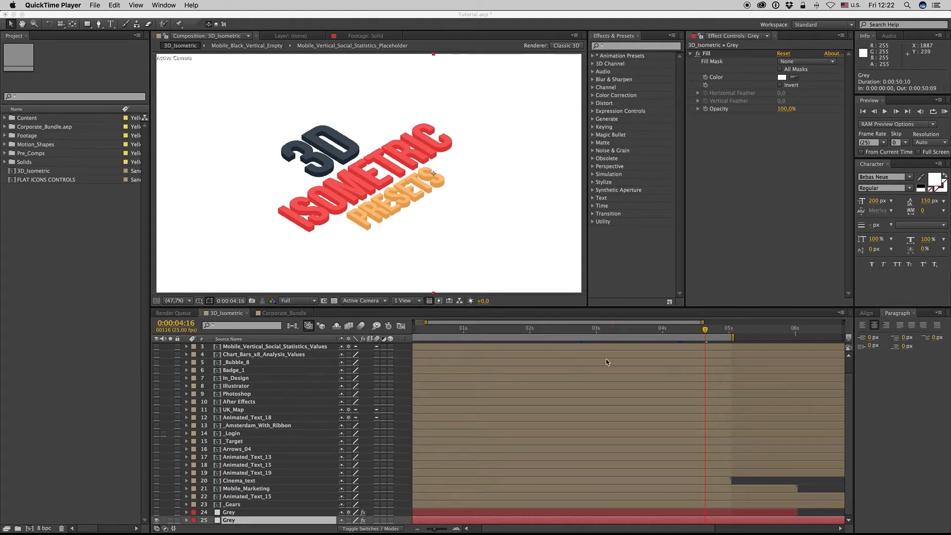
mouse_move(851, 409)
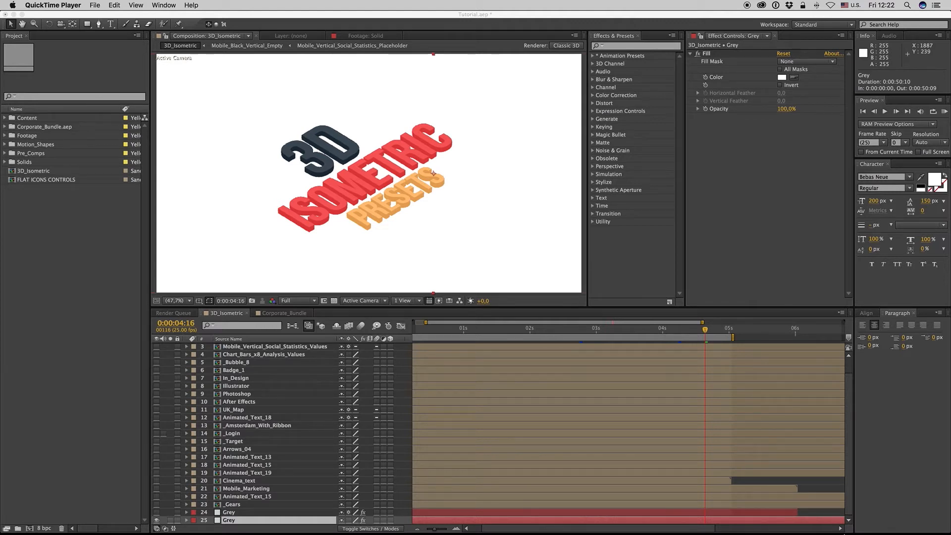
mouse_move(869, 525)
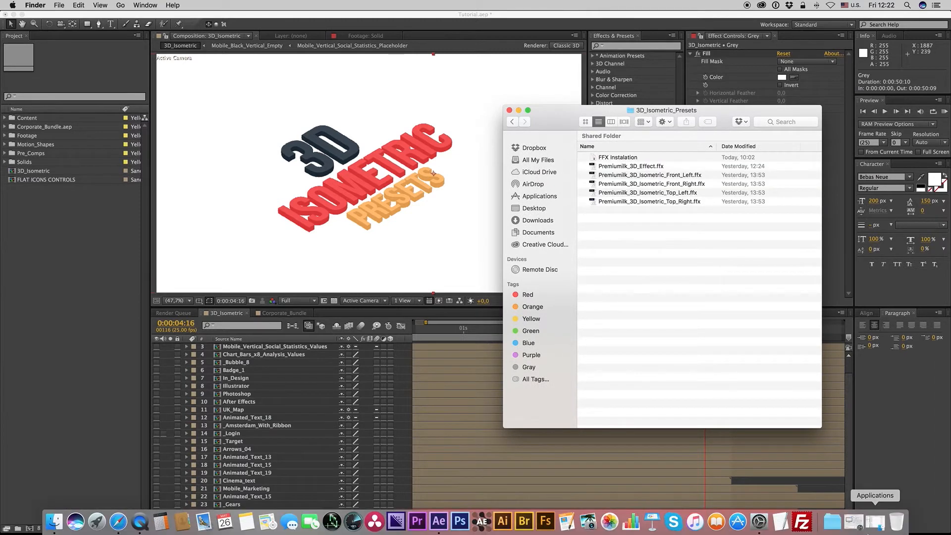
mouse_move(877, 523)
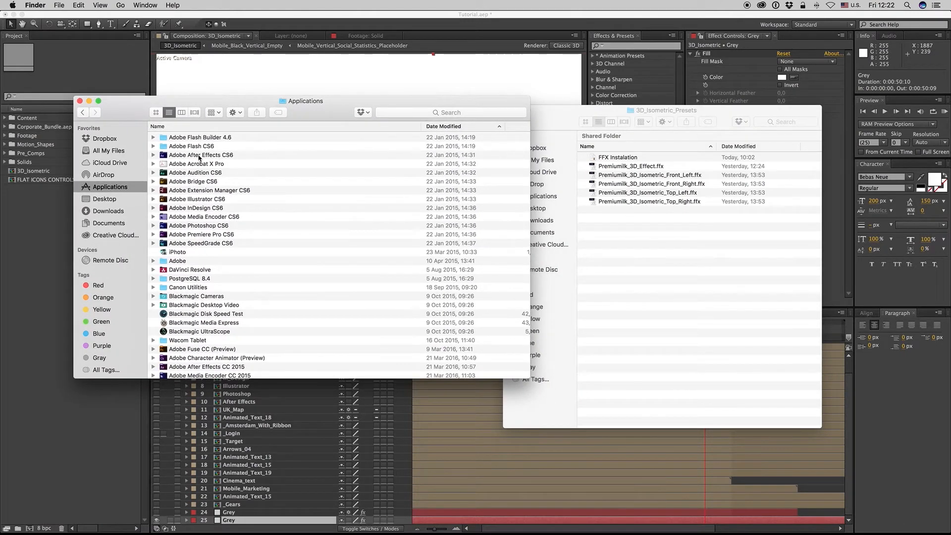
- Move the five Premiumilk .ffx files into Applications > Adobe After Effects CS6 > Presets, then return to After Effects
left_click(201, 155)
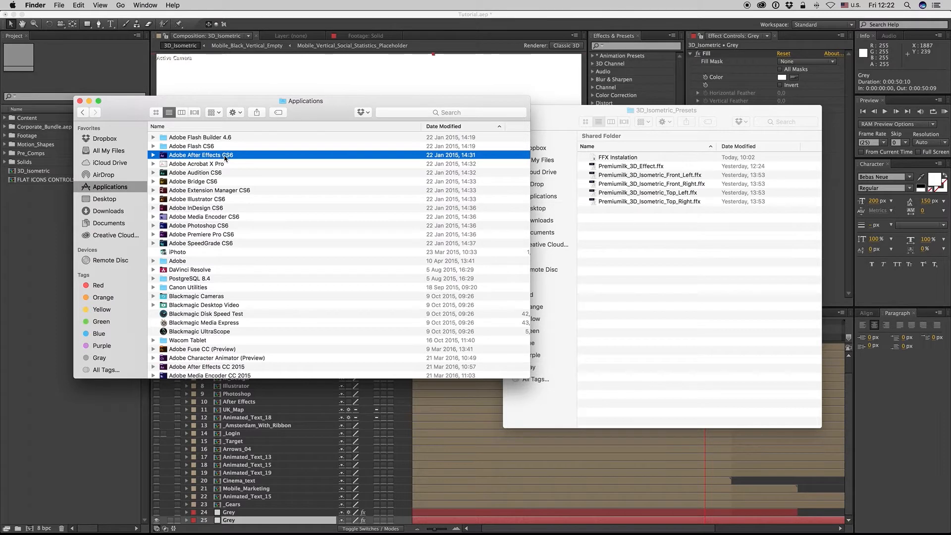
double_click(201, 155)
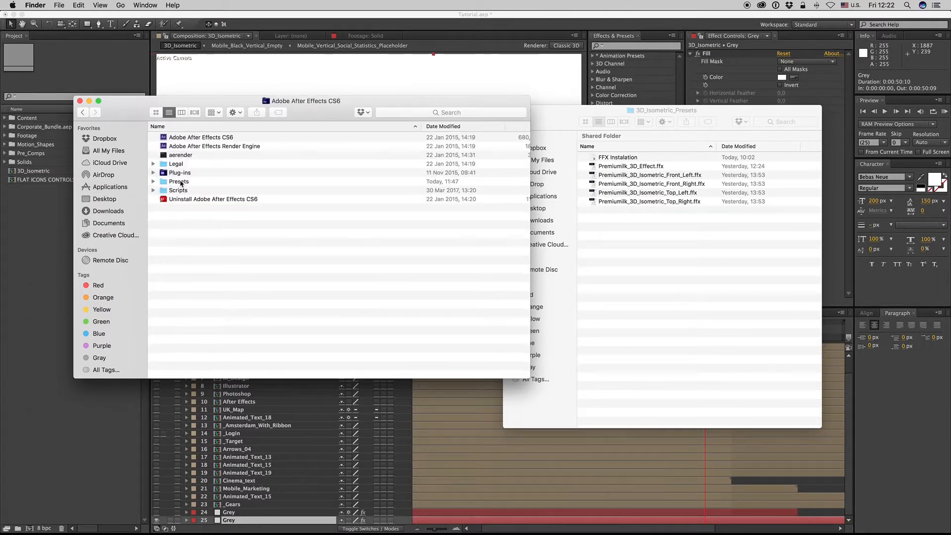
double_click(179, 181)
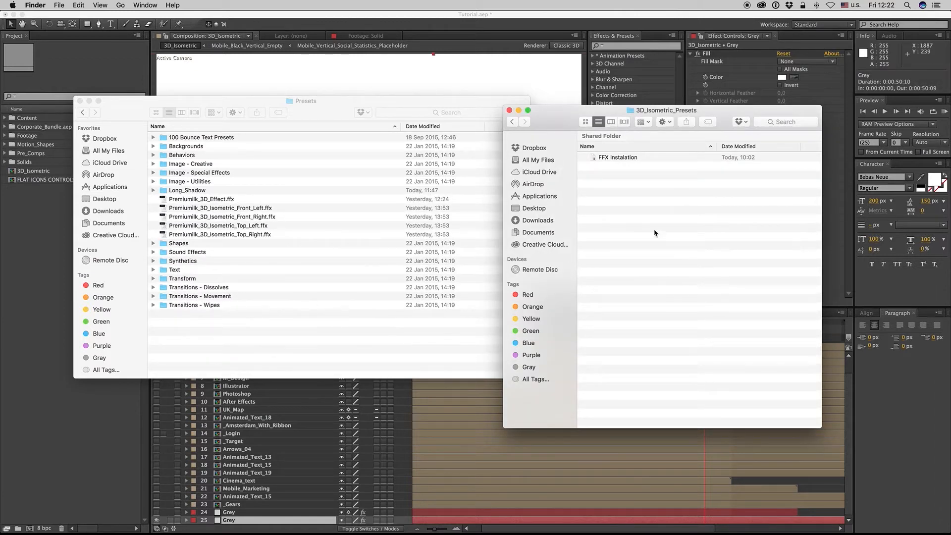
mouse_move(612, 179)
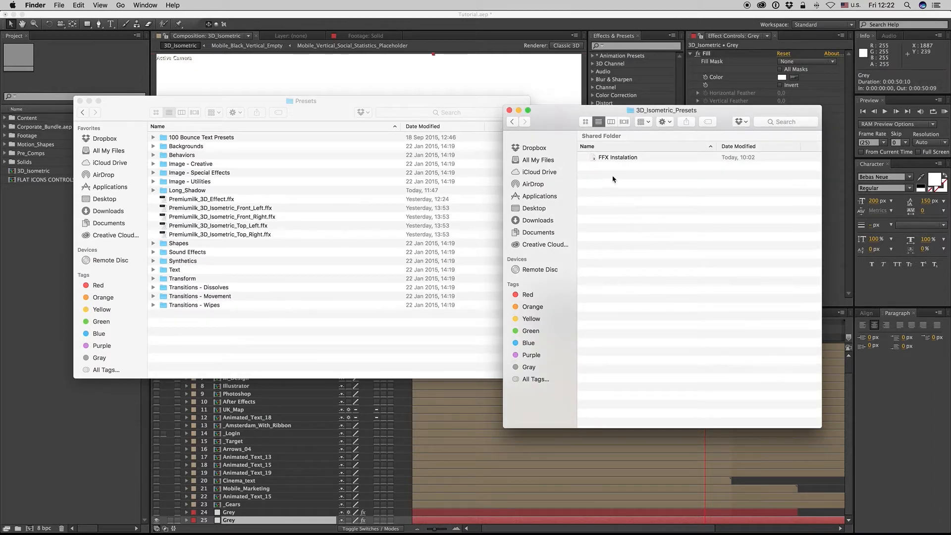
double_click(617, 157)
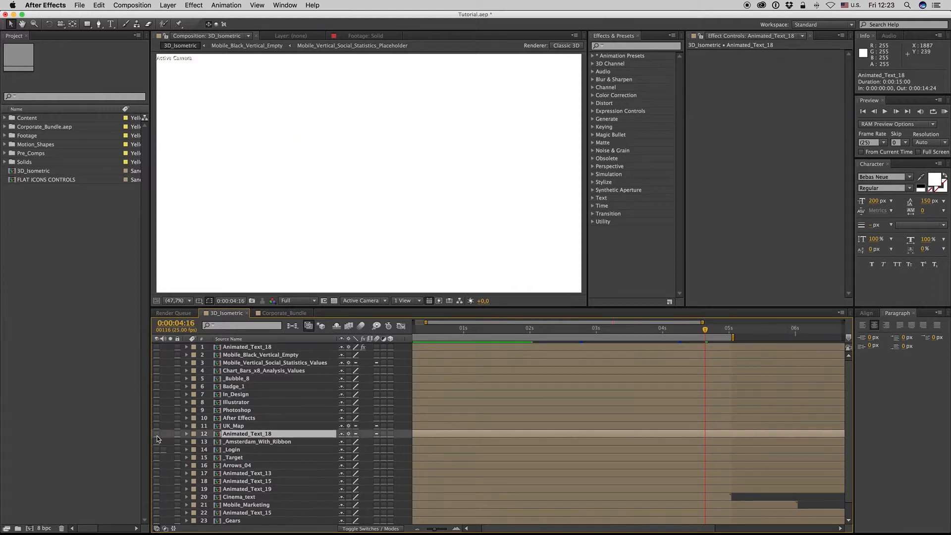
- Reveal the Animated_Text_18 title and filter Effects & Presets by 'premium'
left_click(157, 433)
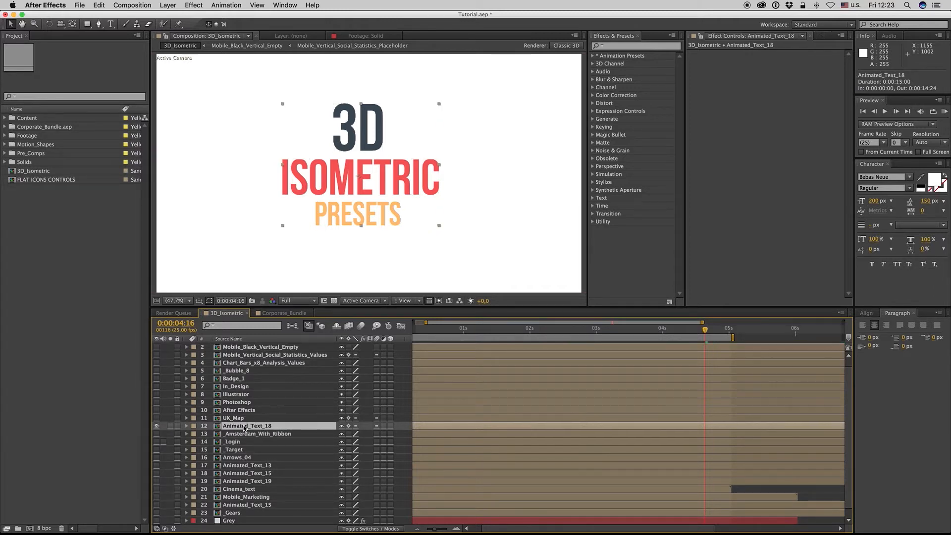
left_click(634, 46)
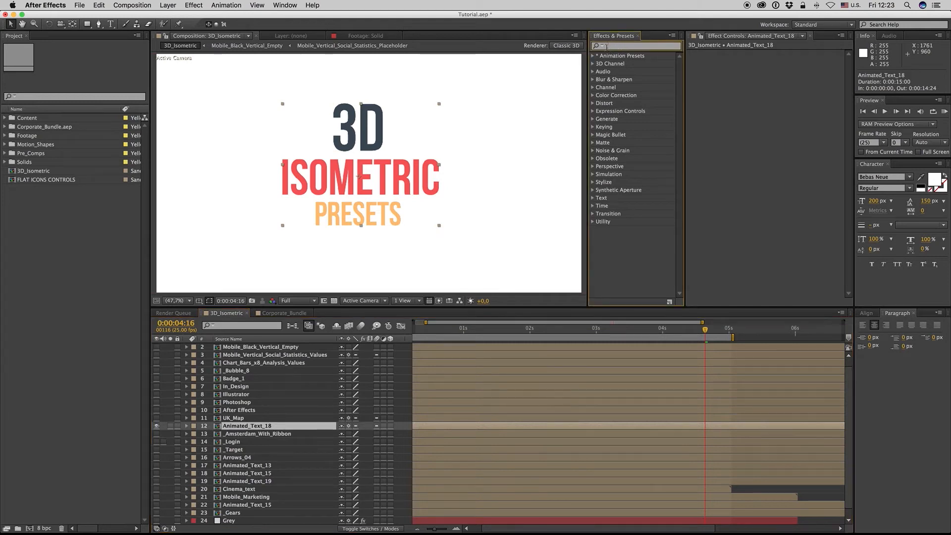
left_click(618, 46)
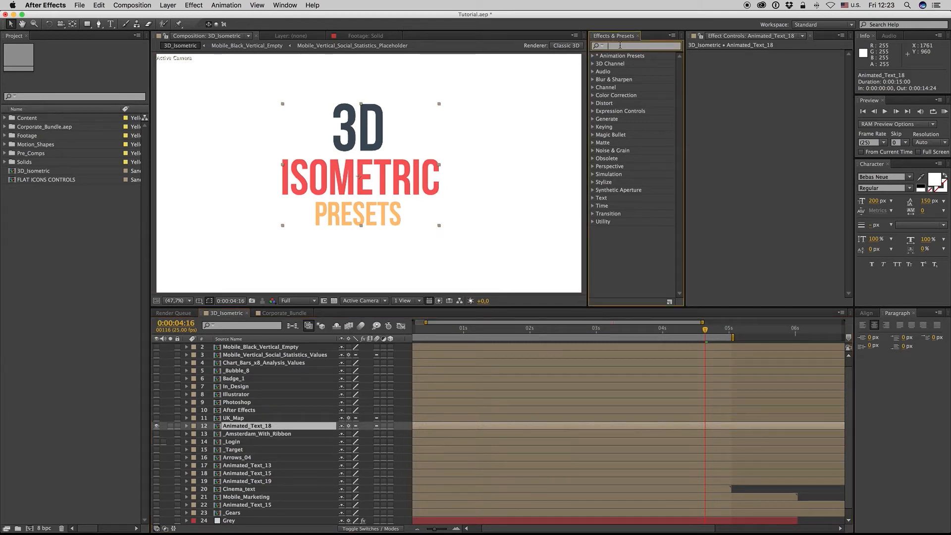
type("premiumilk")
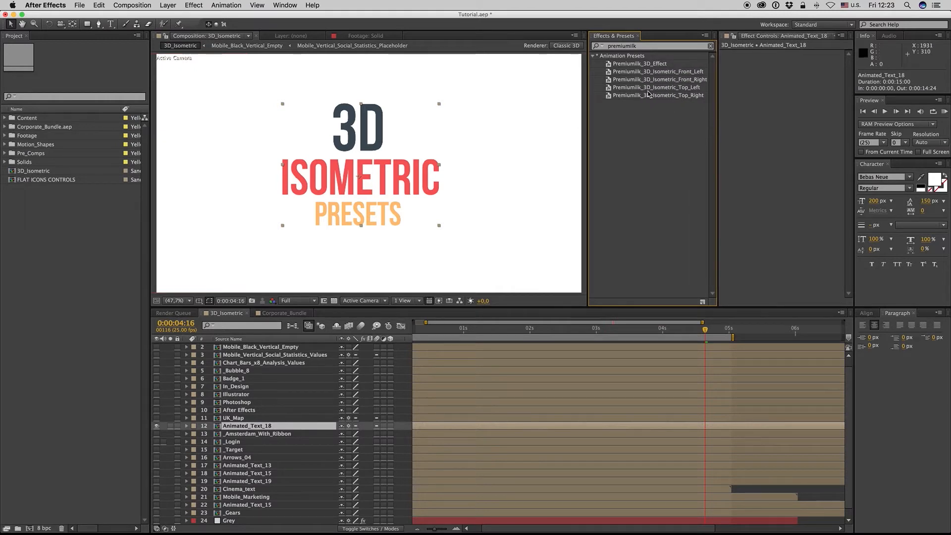
- Apply the Premiumilk Top_Left preset to Animated_Text_18, review its controls, then switch to Front_Right
double_click(656, 87)
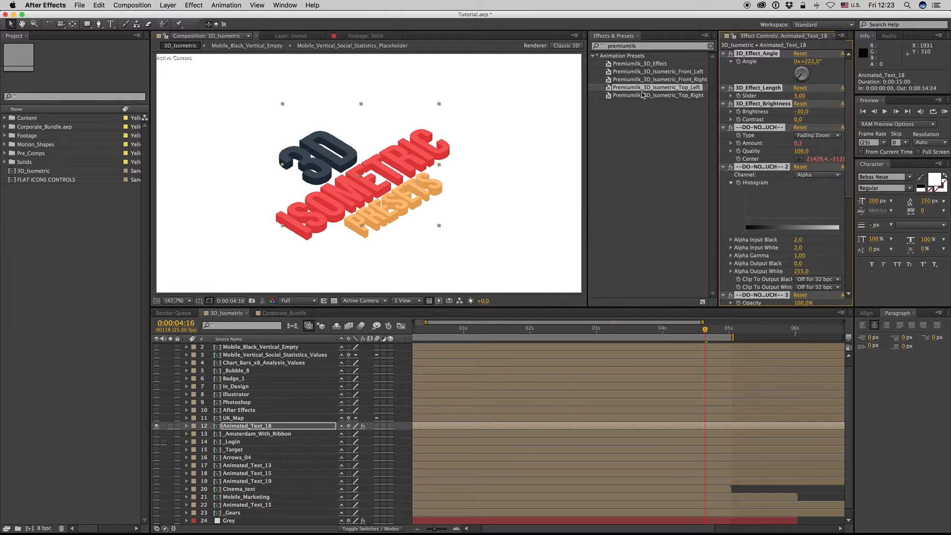
mouse_move(537, 169)
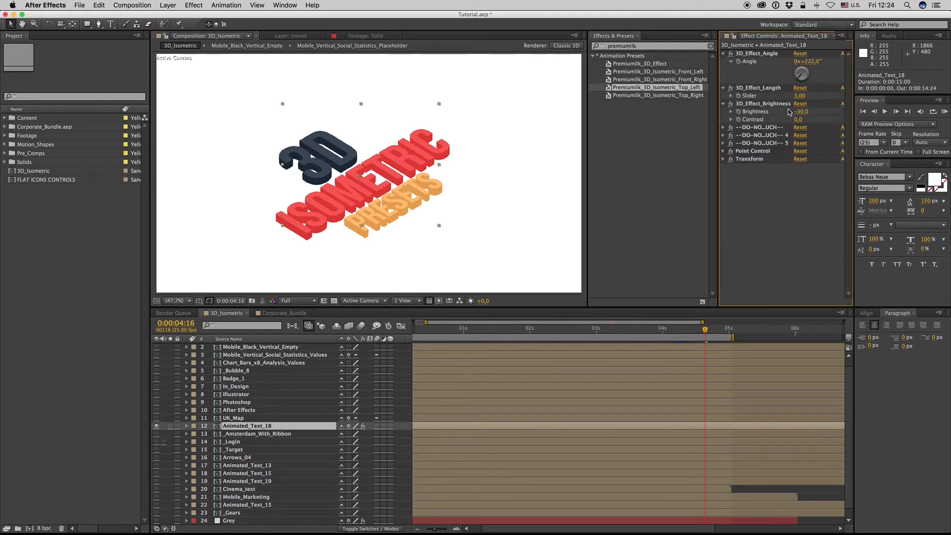
double_click(805, 95)
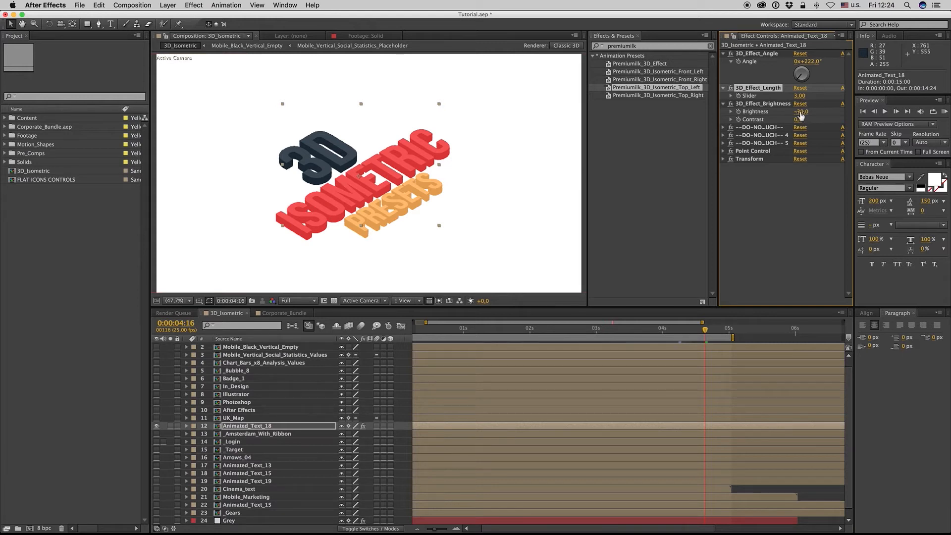
double_click(804, 112)
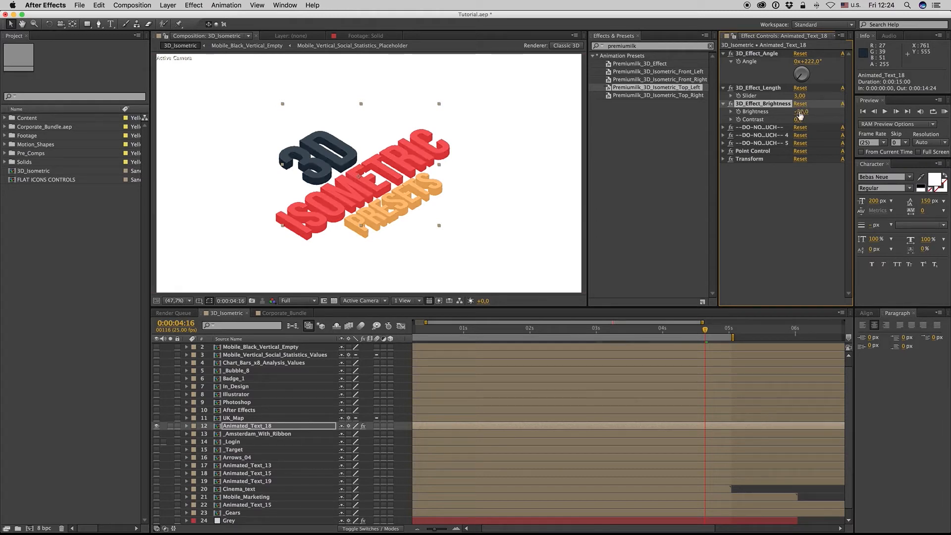
left_click(723, 103)
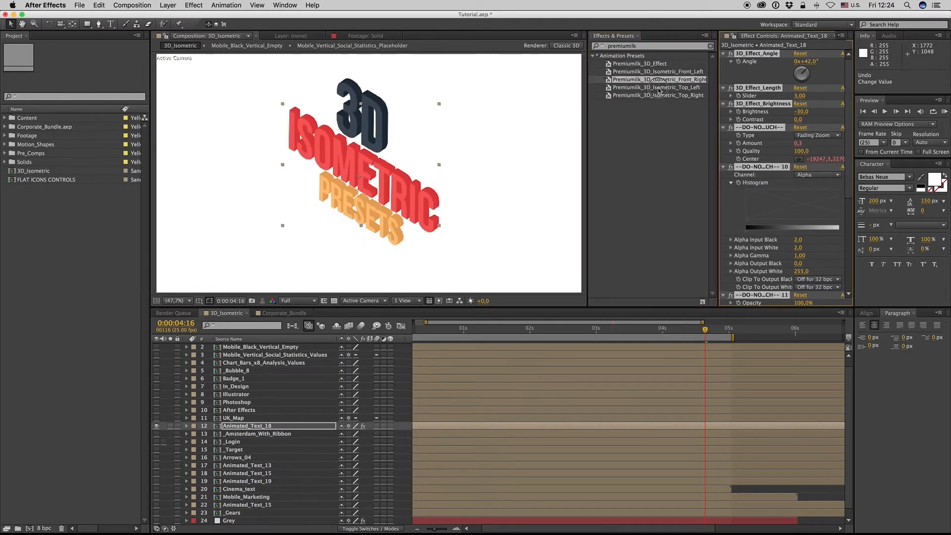
- Re-tilt the title with another Premiumilk preset, then hide Animated_Text_18 to show the Adobe icons
double_click(659, 95)
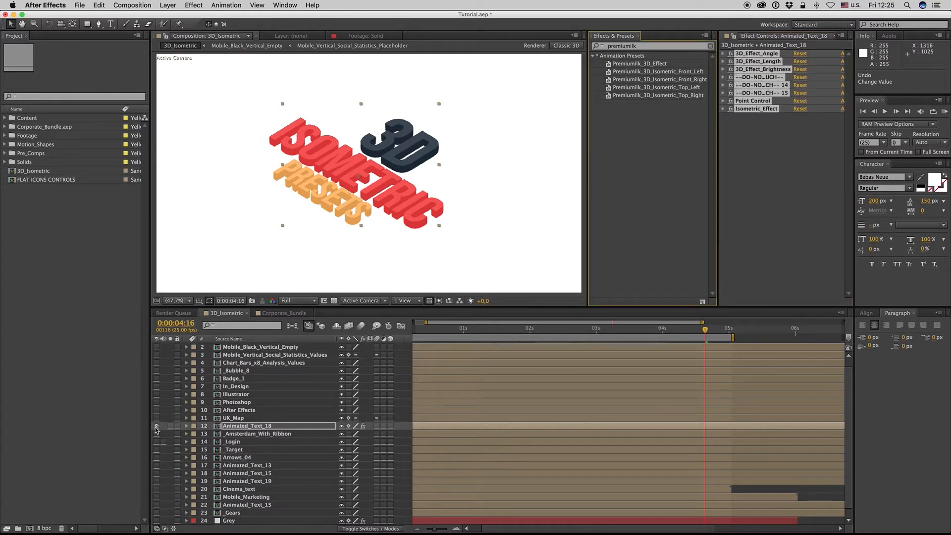
left_click(232, 418)
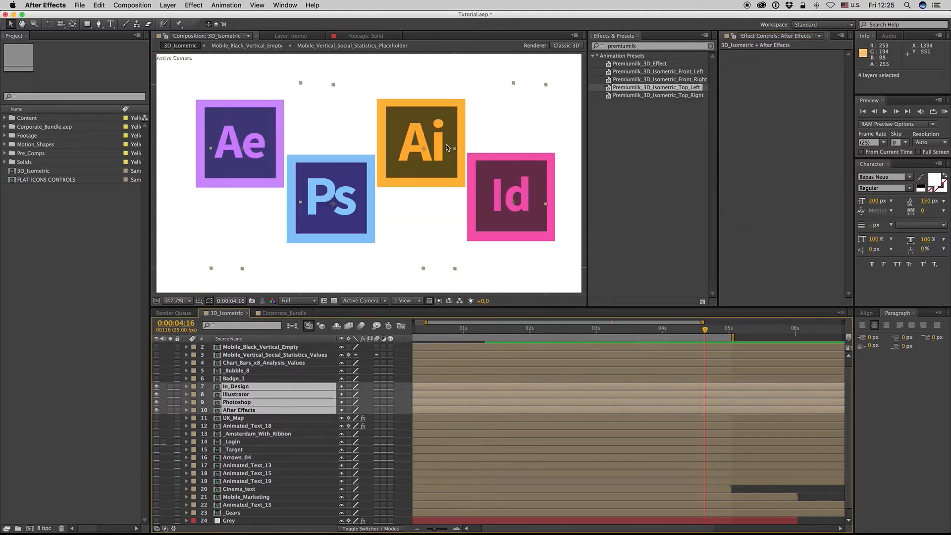
- Apply Top_Left to the icons, extrude Badge_1, then show _Bubble_8 with the Front_Left preset
double_click(655, 87)
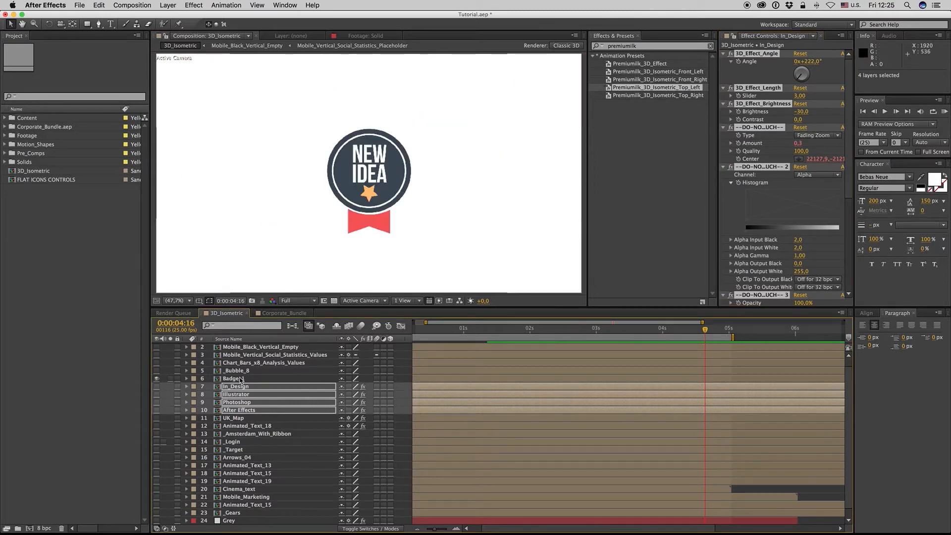
left_click(233, 378)
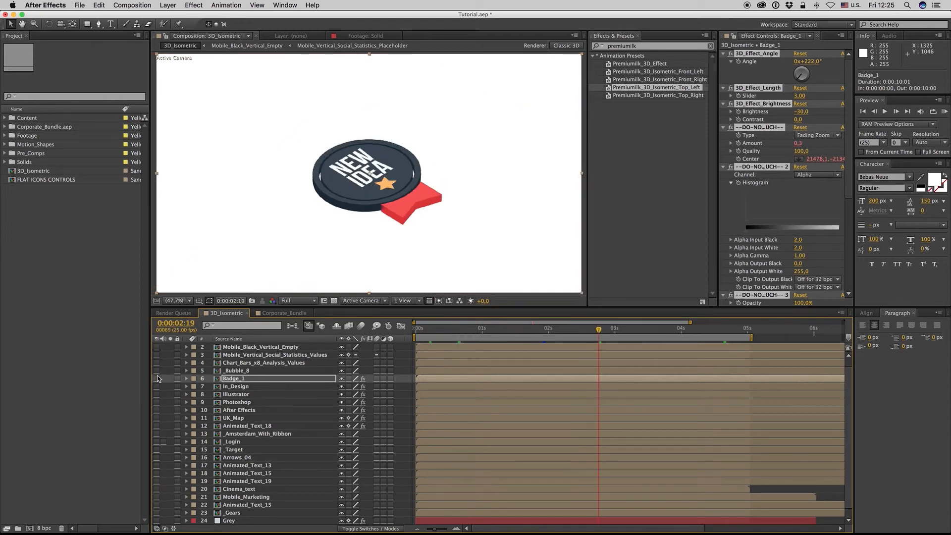
left_click(237, 370)
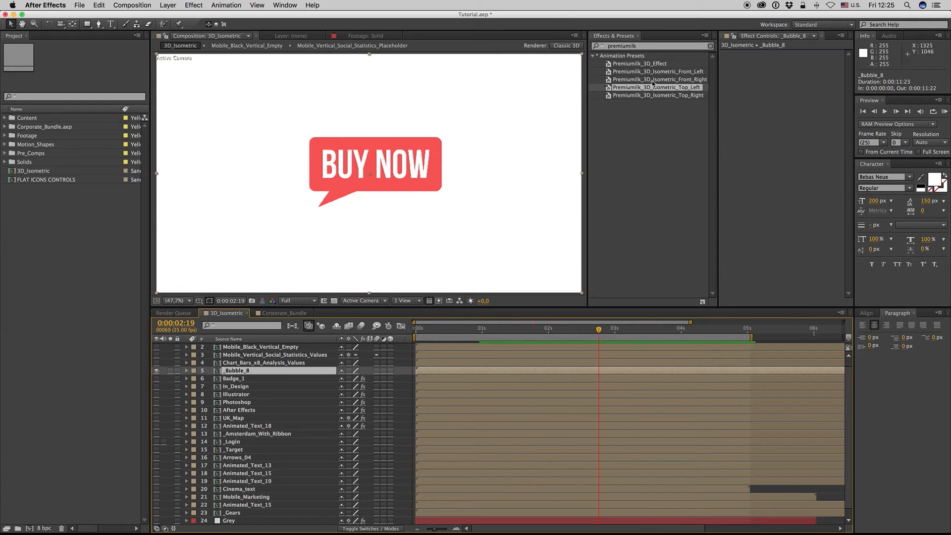
double_click(659, 79)
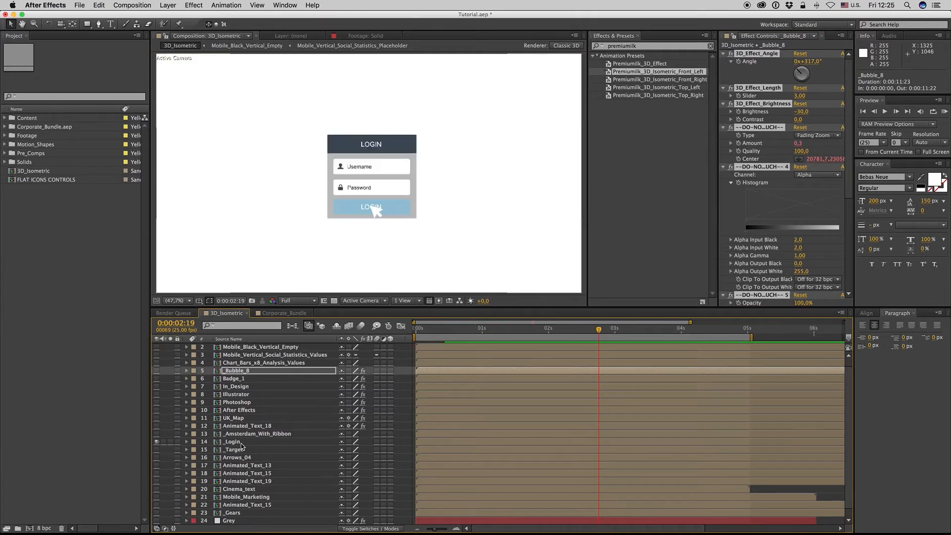
- Apply Top_Right to the target icon, then Front_Left to the arrow and Animated_Text_13 headline
left_click(232, 441)
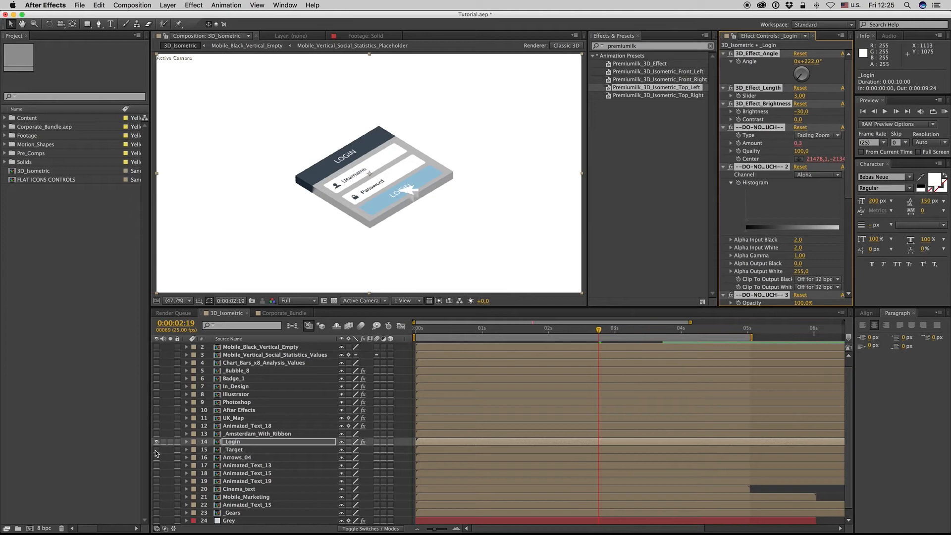
left_click(234, 450)
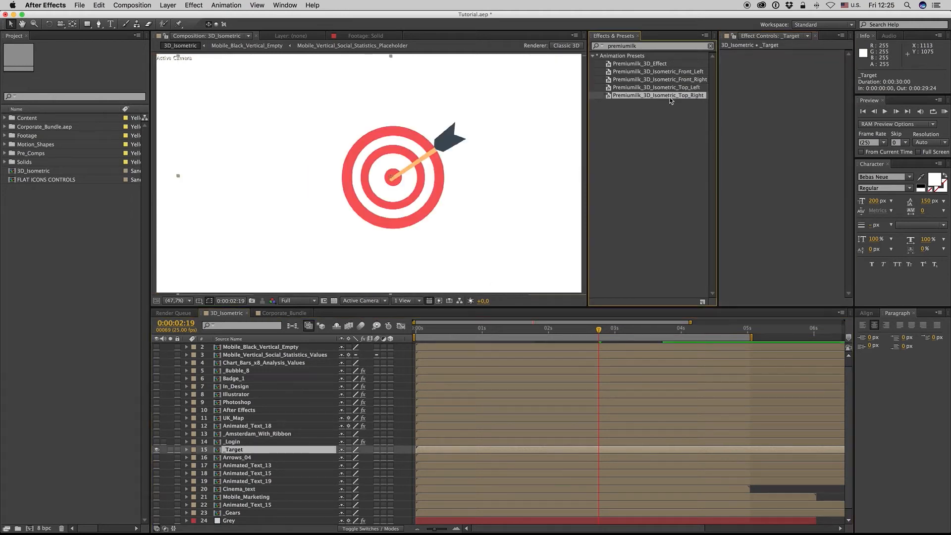
double_click(657, 95)
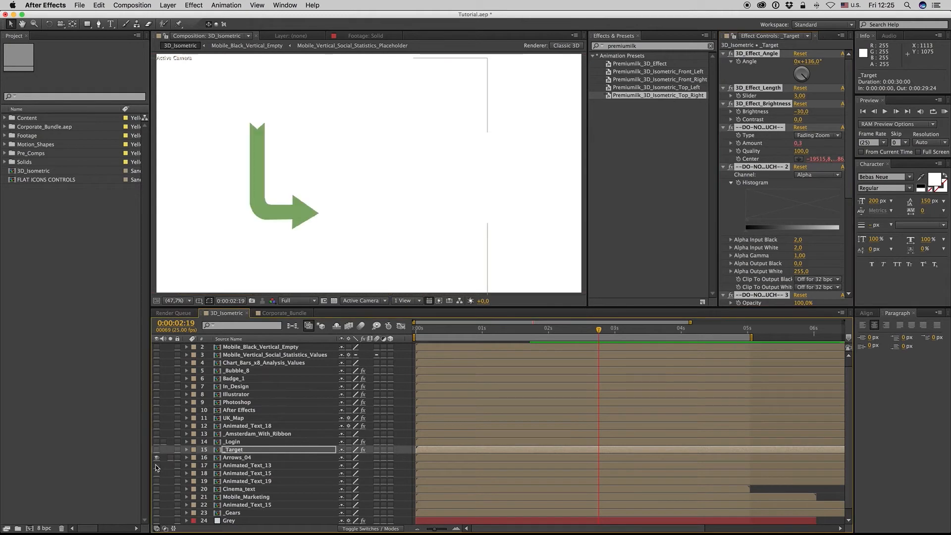
left_click(237, 457)
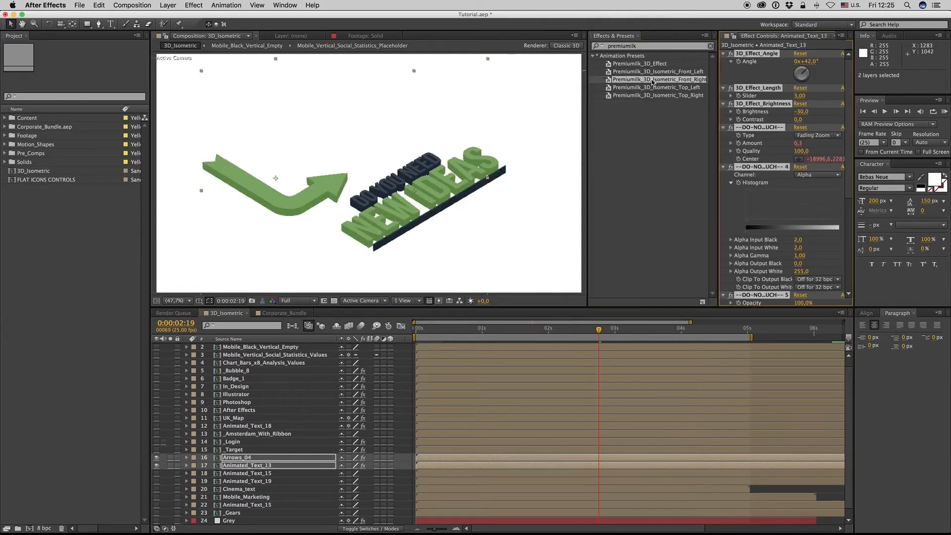
left_click(658, 71)
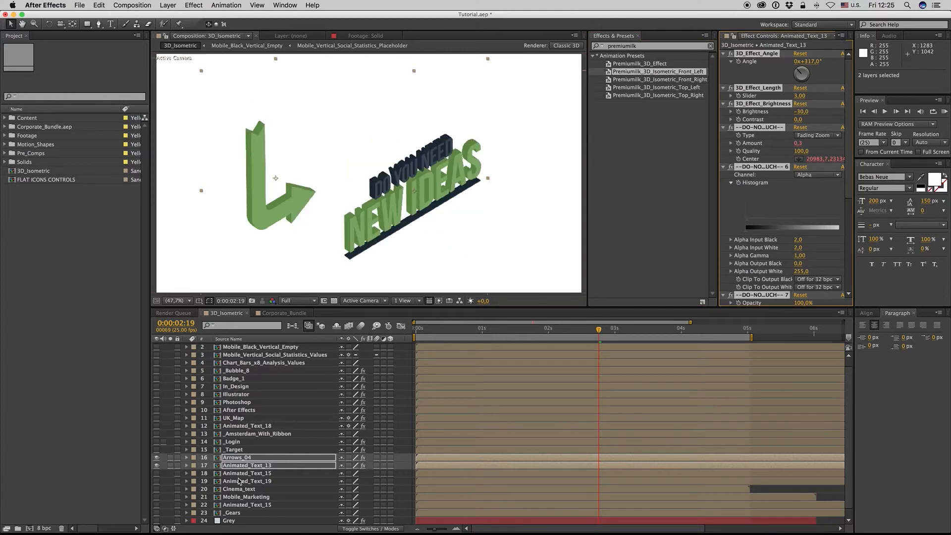
left_click(247, 465)
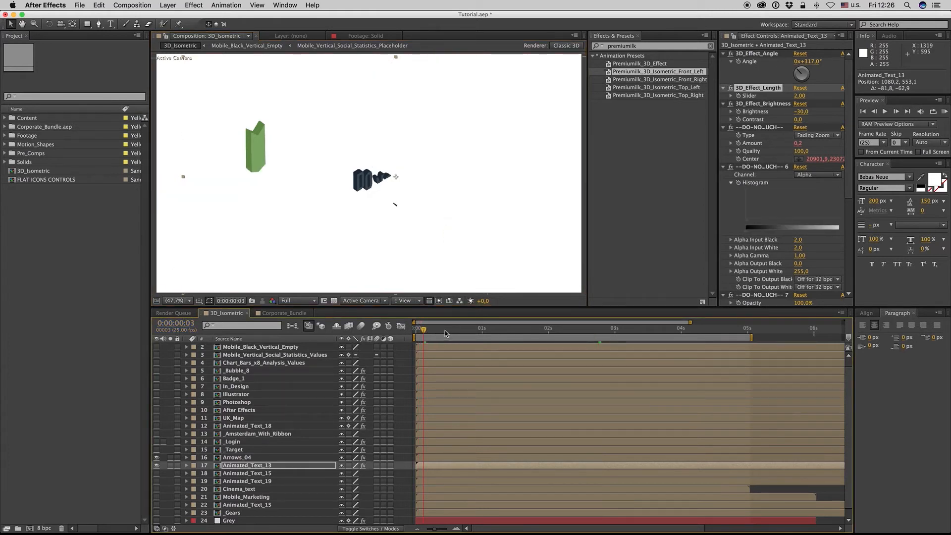
- RAM-preview the isometric headline animation and return the preview to full resolution
left_click(445, 328)
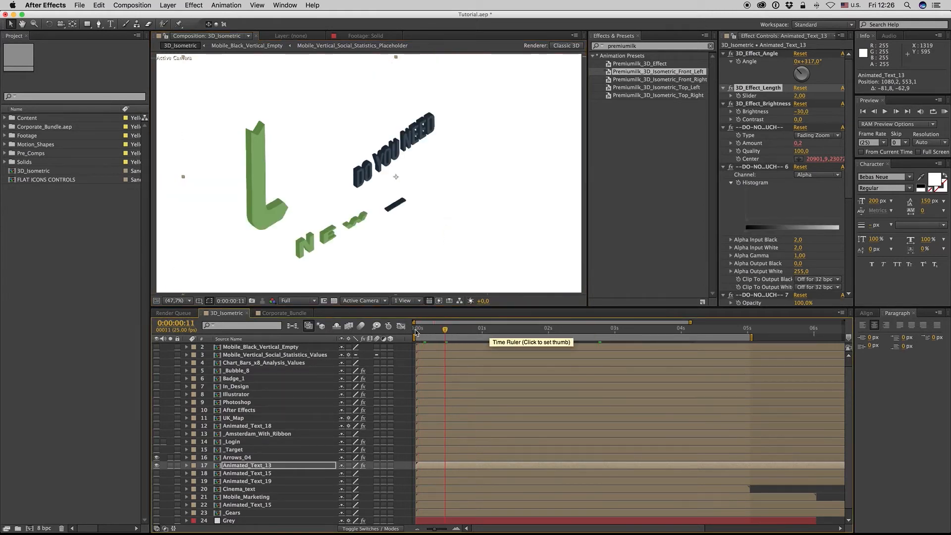
left_click(475, 328)
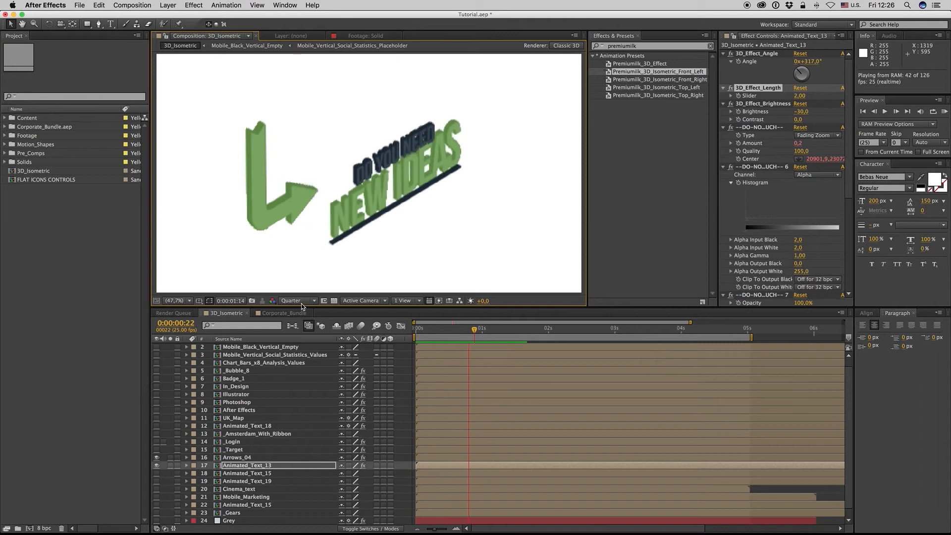
left_click(296, 300)
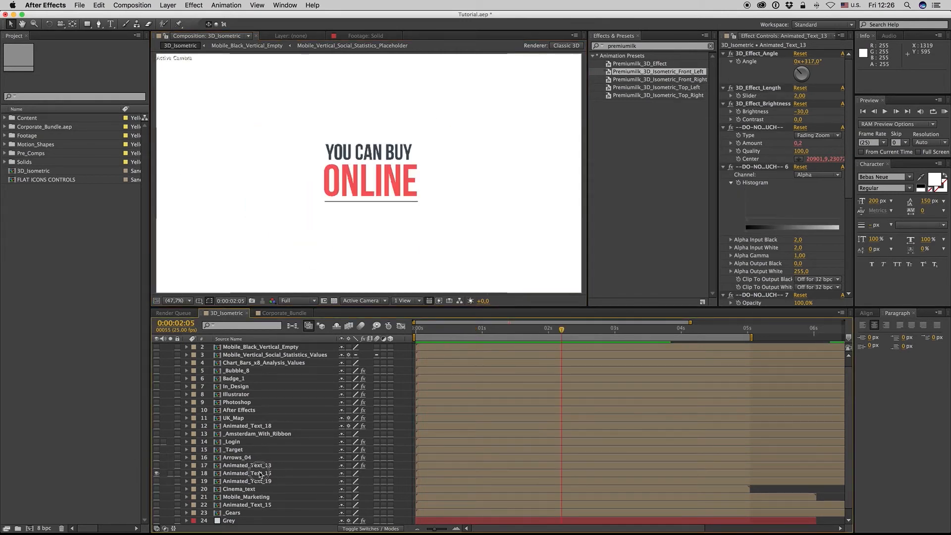
- Apply Top_Left to Animated_Text_15 and Animated_Text_19 in turn, then show the Cinema_text layer
left_click(247, 472)
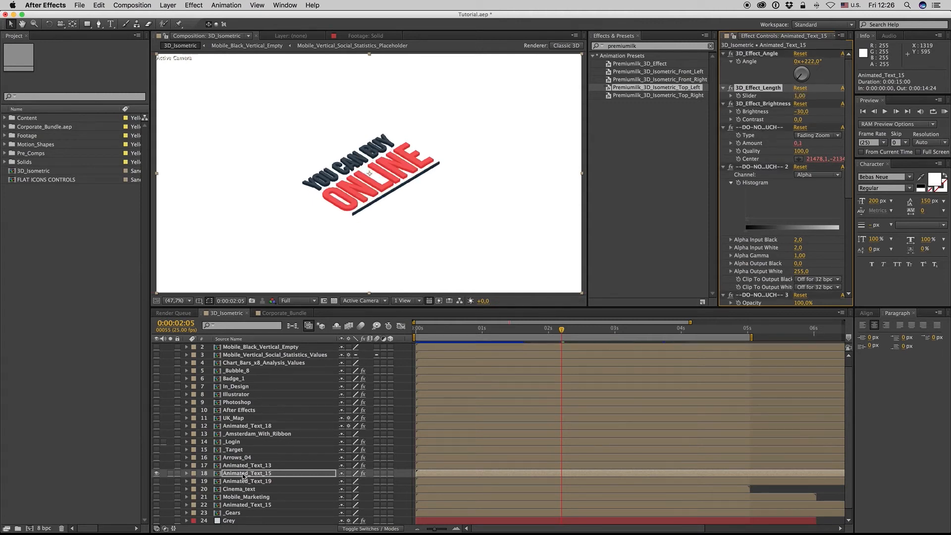
left_click(247, 481)
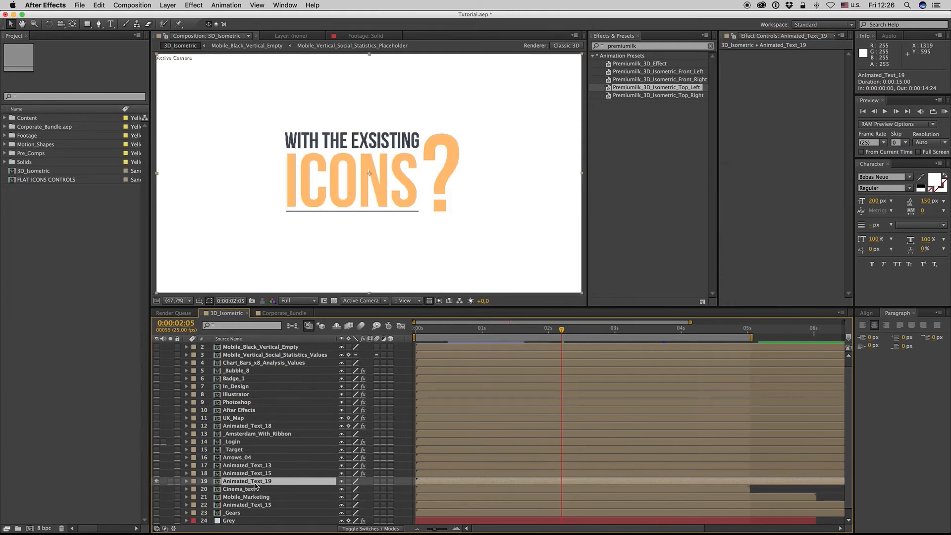
left_click(187, 482)
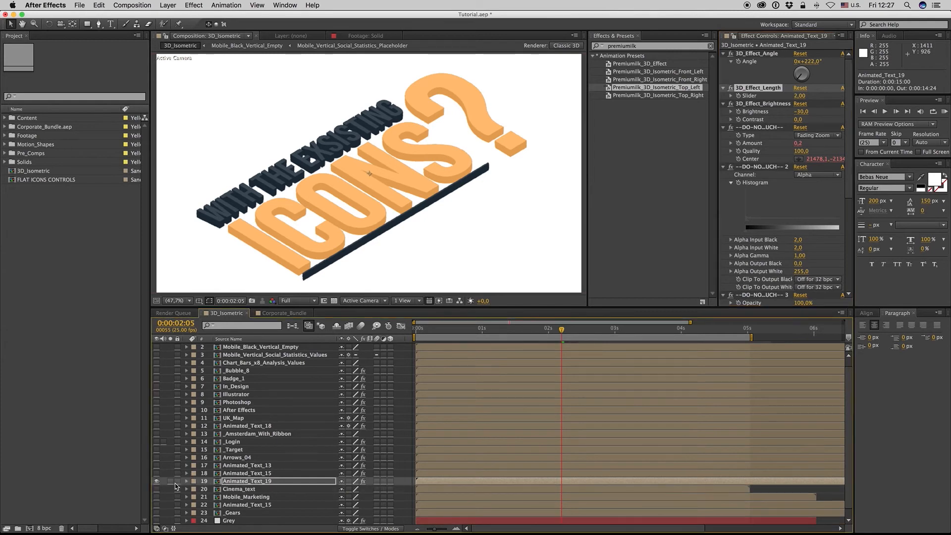
left_click(238, 489)
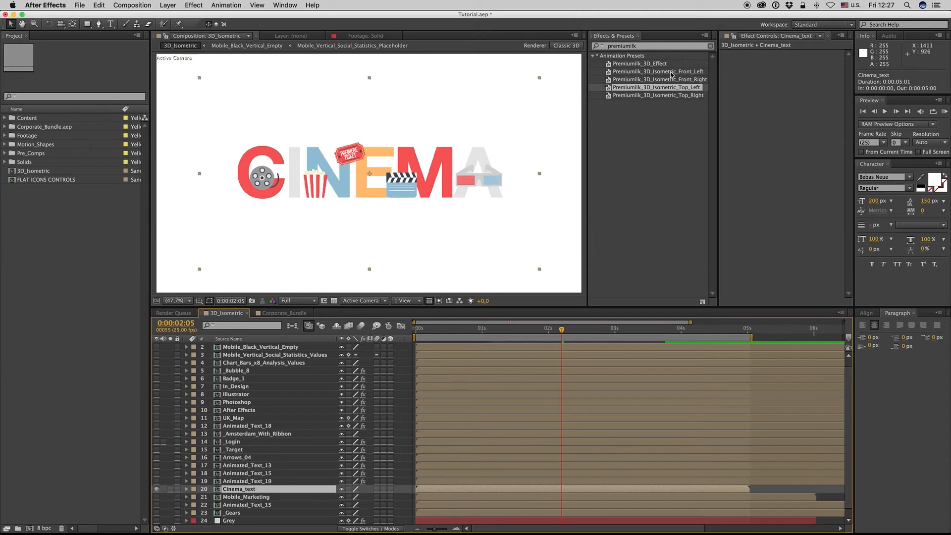
- Apply Front_Left to Cinema_text and Top_Left to Mobile_Marketing, then show the _Gears layer
double_click(657, 72)
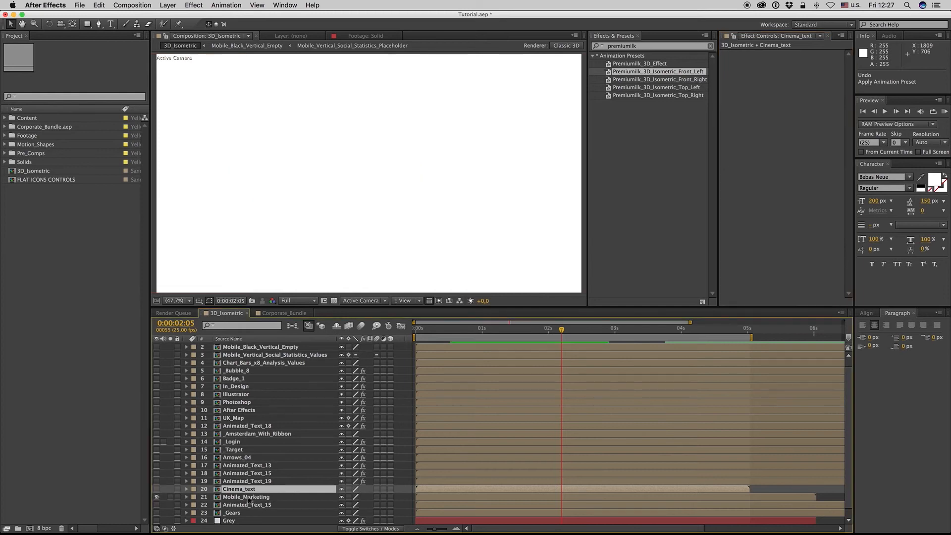
left_click(246, 496)
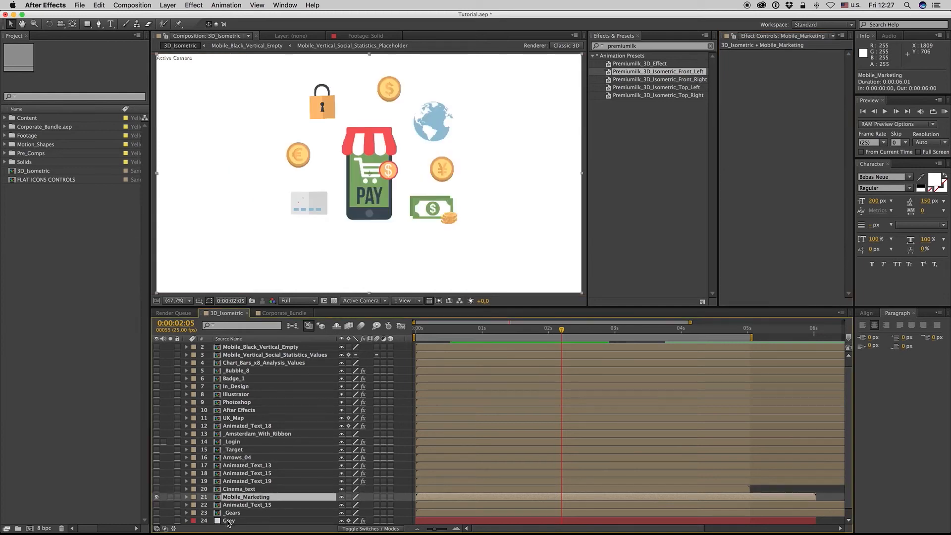
scroll("down", 3)
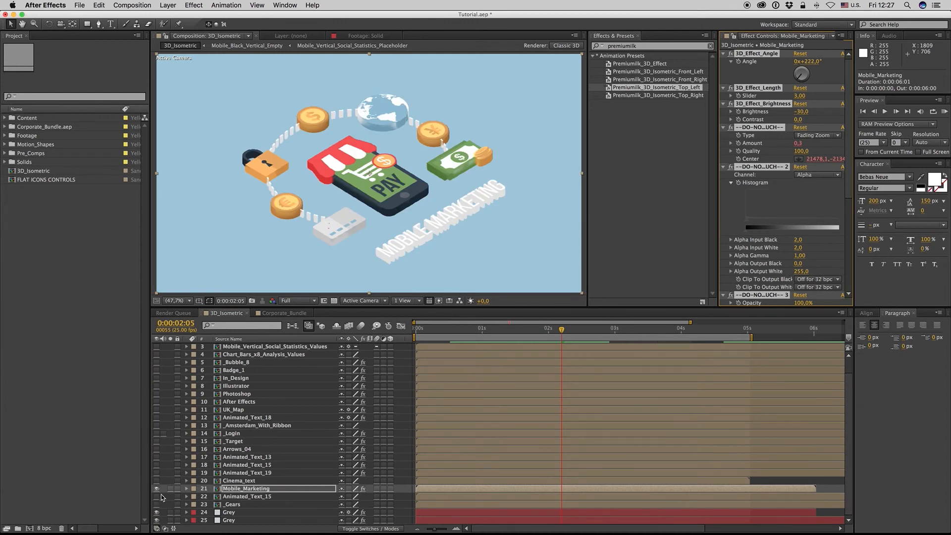
left_click(156, 500)
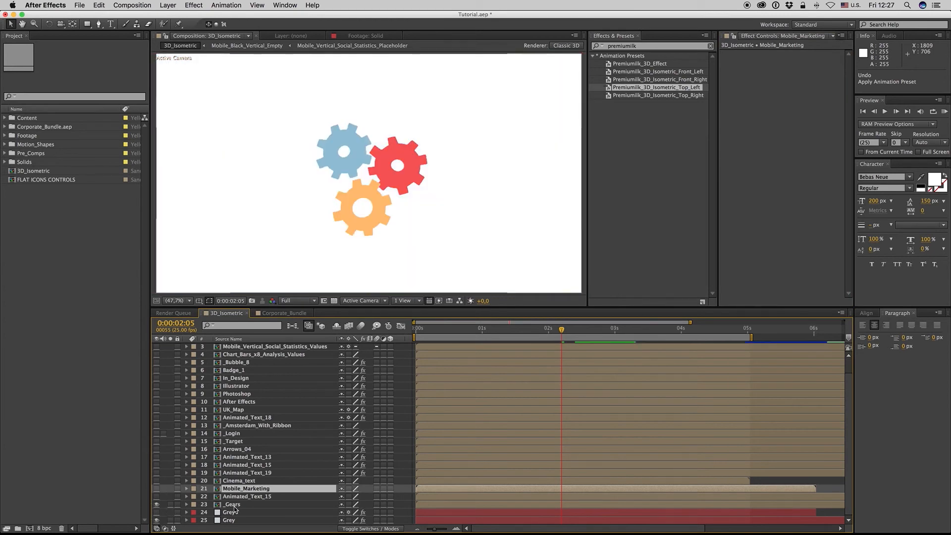
- Apply Top_Right to _Gears and turn on the phone mockup and statistics icon layers
left_click(232, 505)
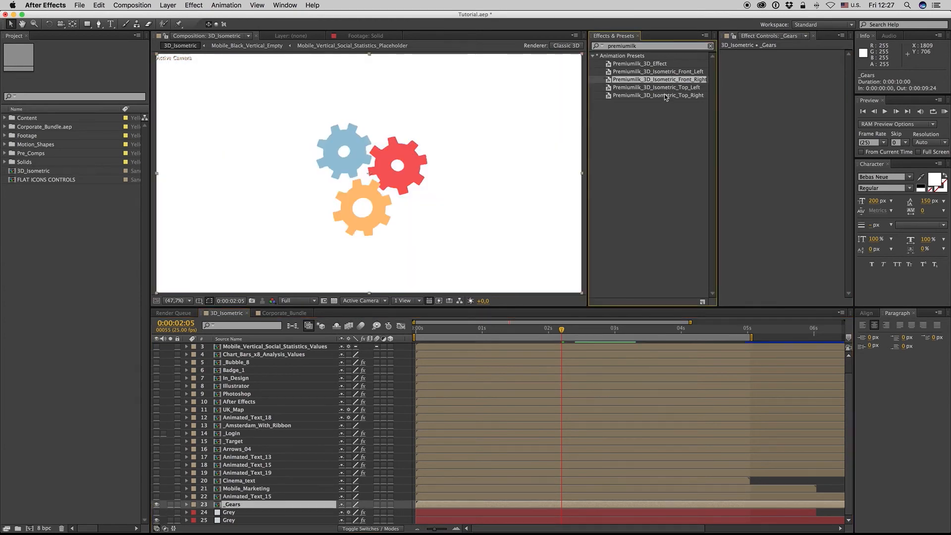
double_click(658, 95)
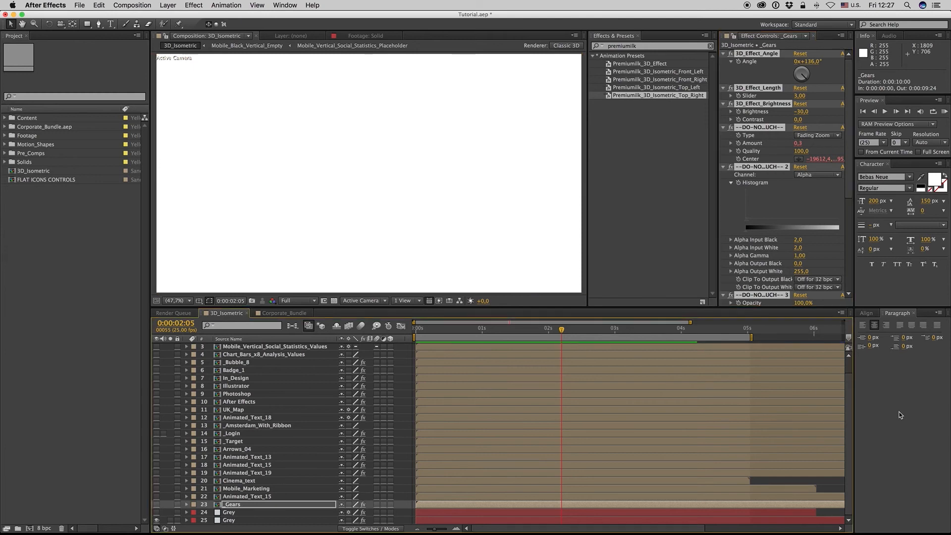
scroll("up", 3)
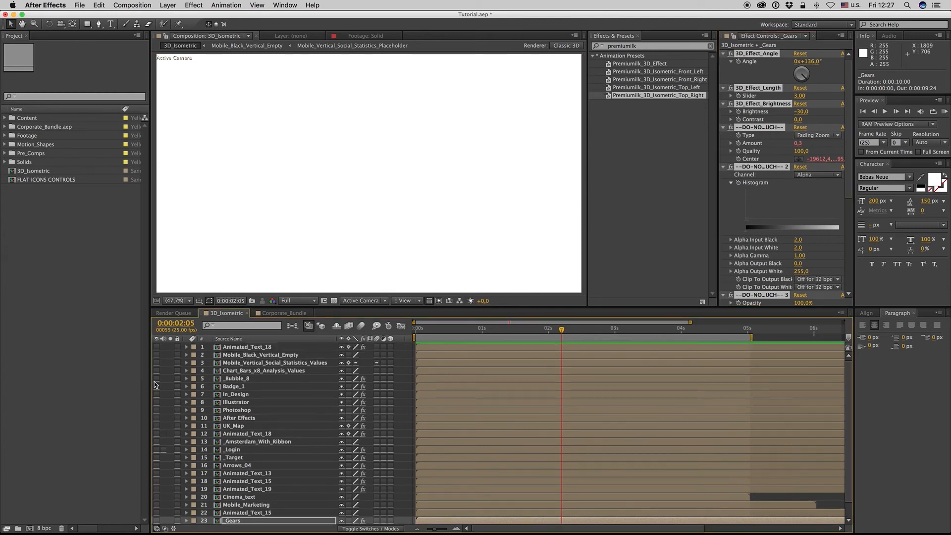
left_click(157, 362)
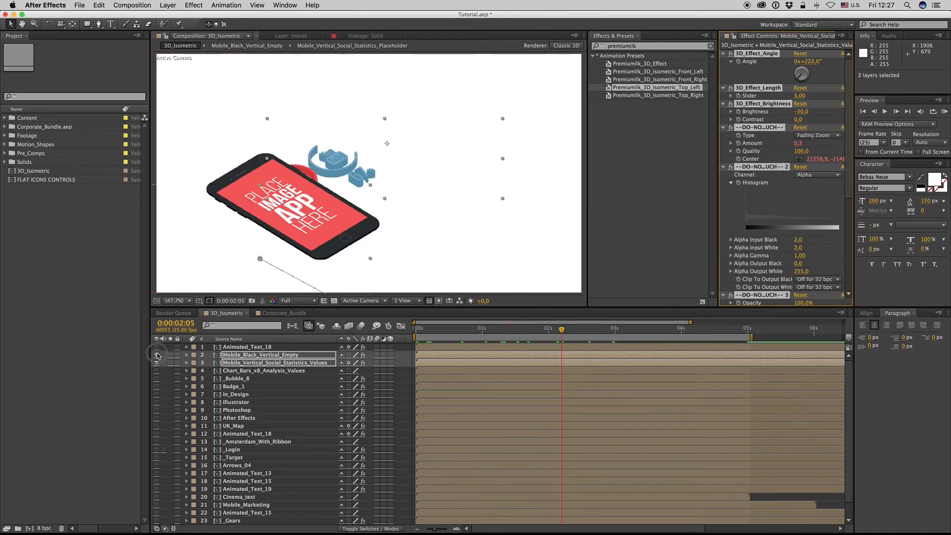
- Apply Top_Left to both mobile layers with 3D_Effect_Length 10 on the phone and 2 on the statistics icons
left_click(263, 371)
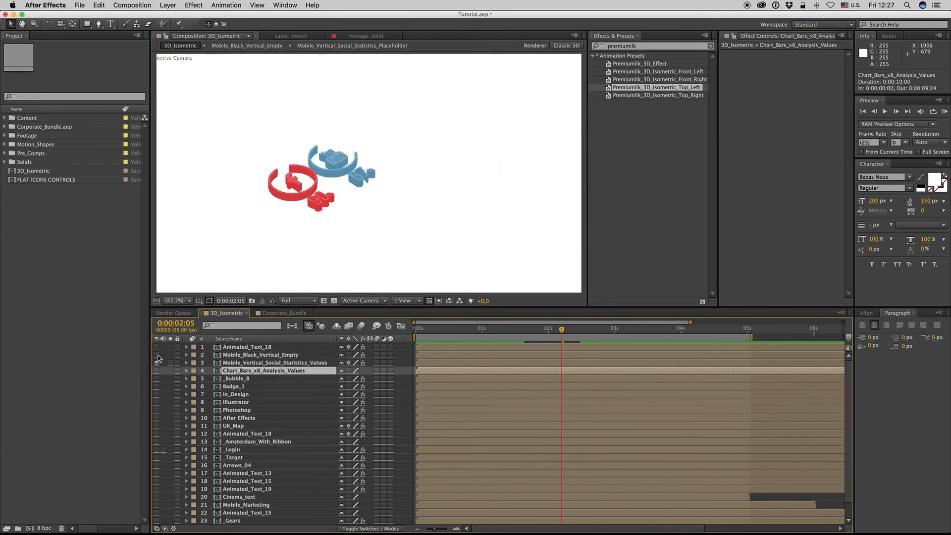
left_click(261, 355)
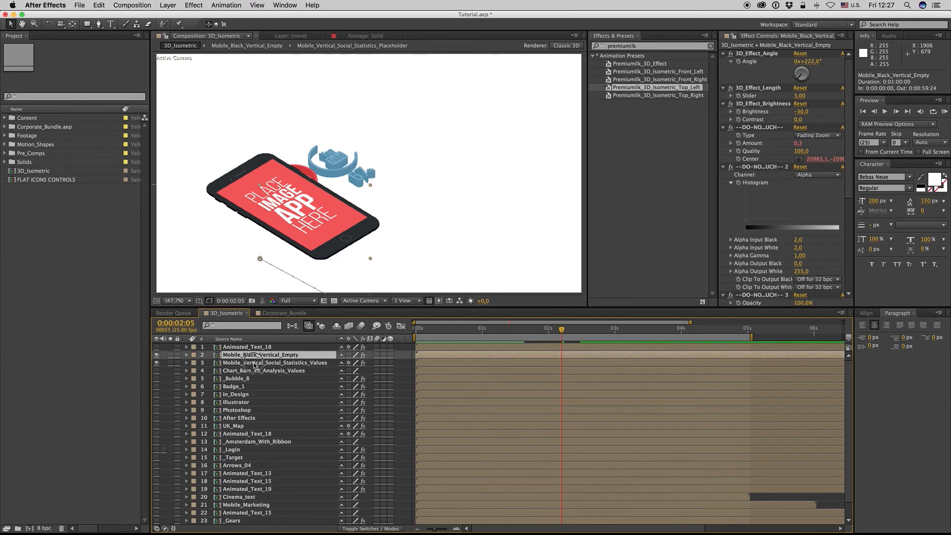
left_click(273, 362)
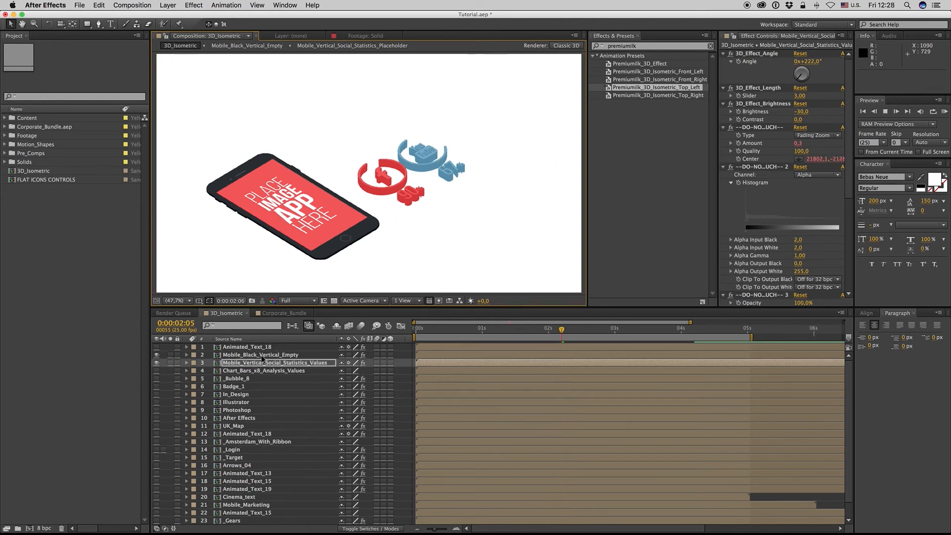
left_click(260, 354)
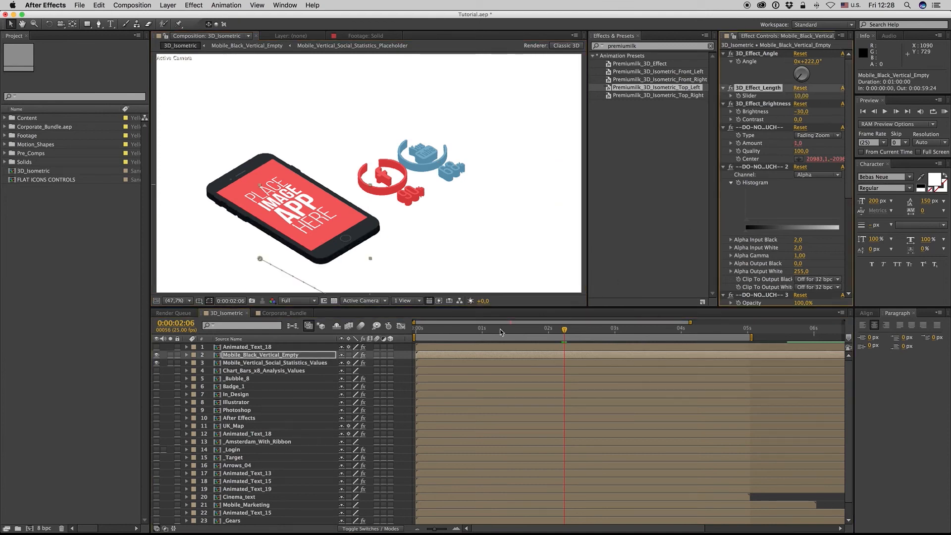
left_click(275, 363)
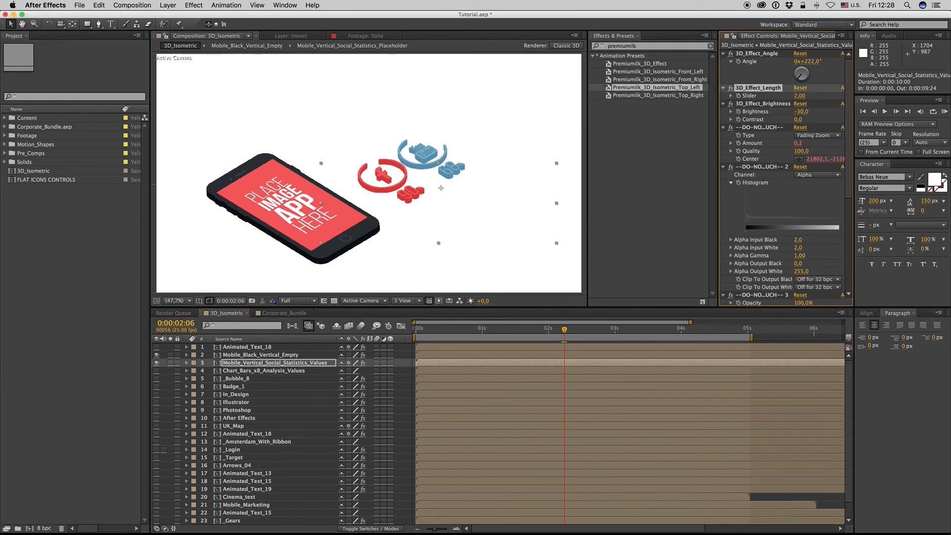
left_click(817, 174)
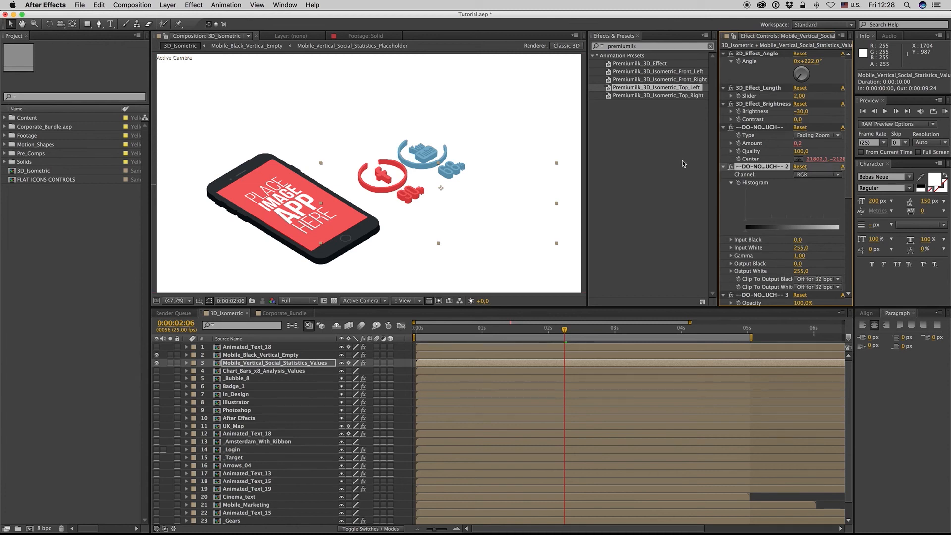
mouse_move(537, 296)
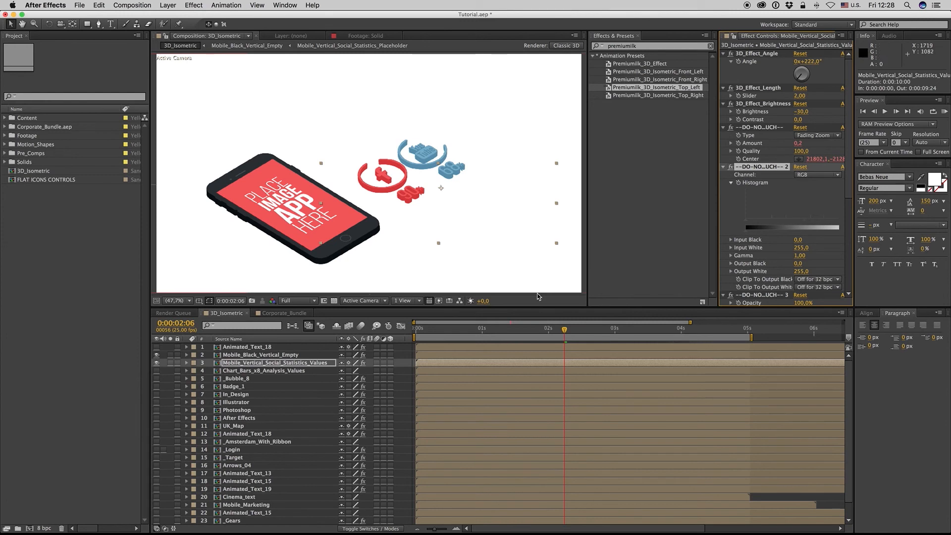
mouse_move(490, 334)
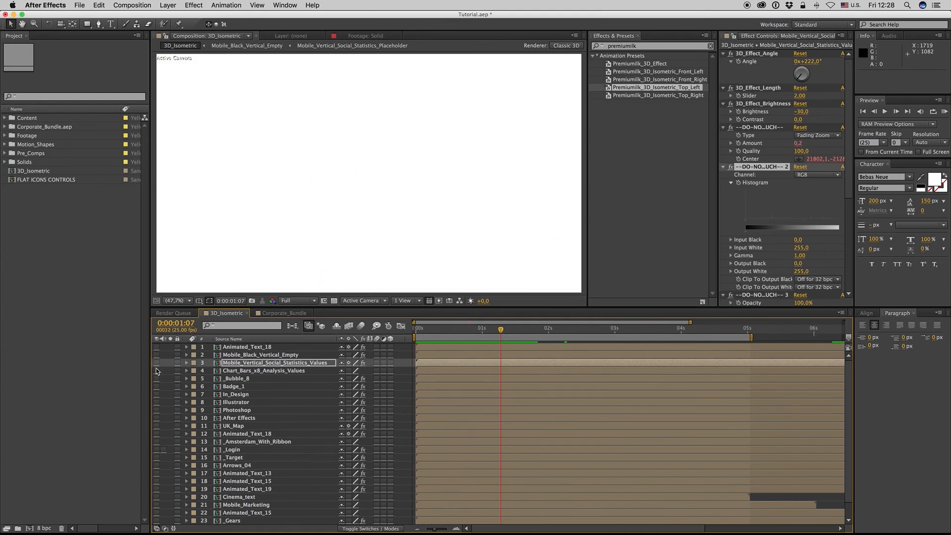
- Apply Premiumilk_3D_Isometric_Top_Left to Chart_Bars_x8_Analysis_Values, preview the bars, then reveal the title layer
left_click(263, 371)
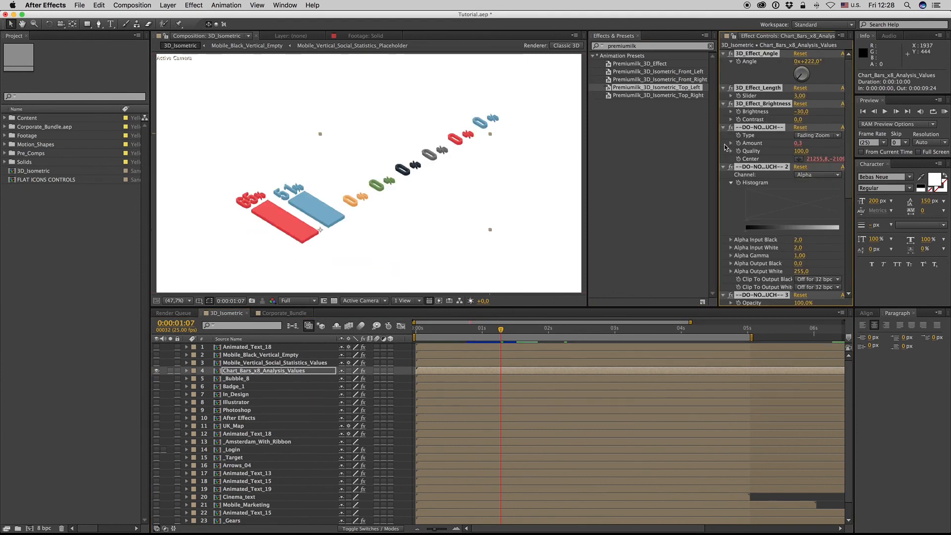
left_click(815, 174)
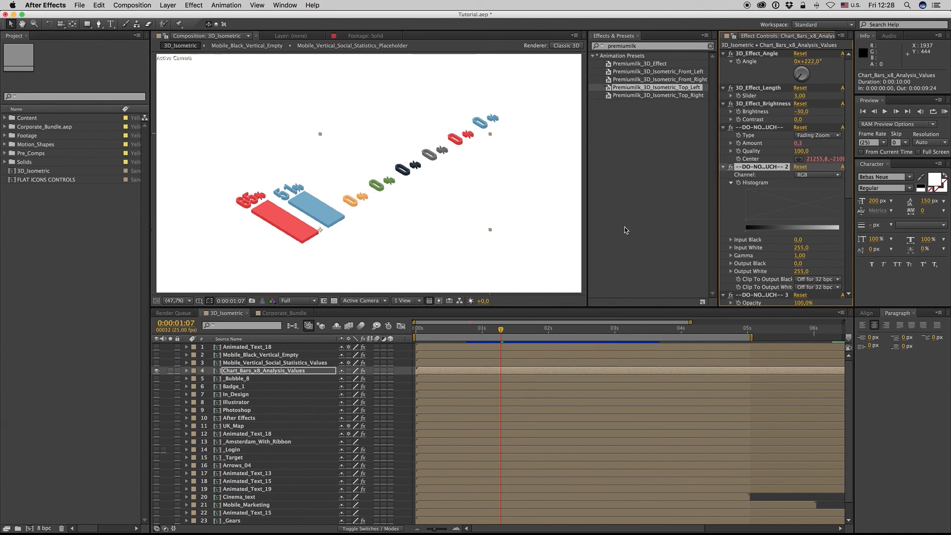
mouse_move(536, 332)
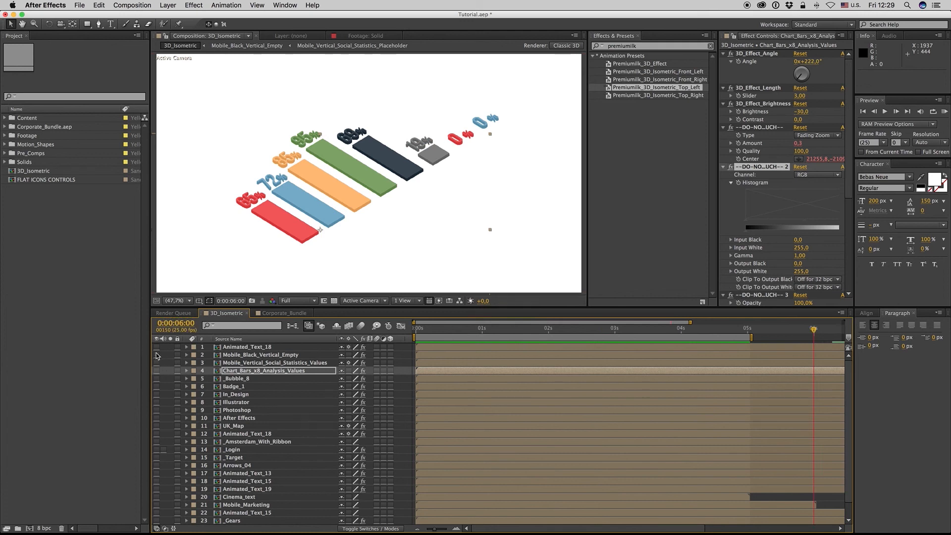
left_click(246, 347)
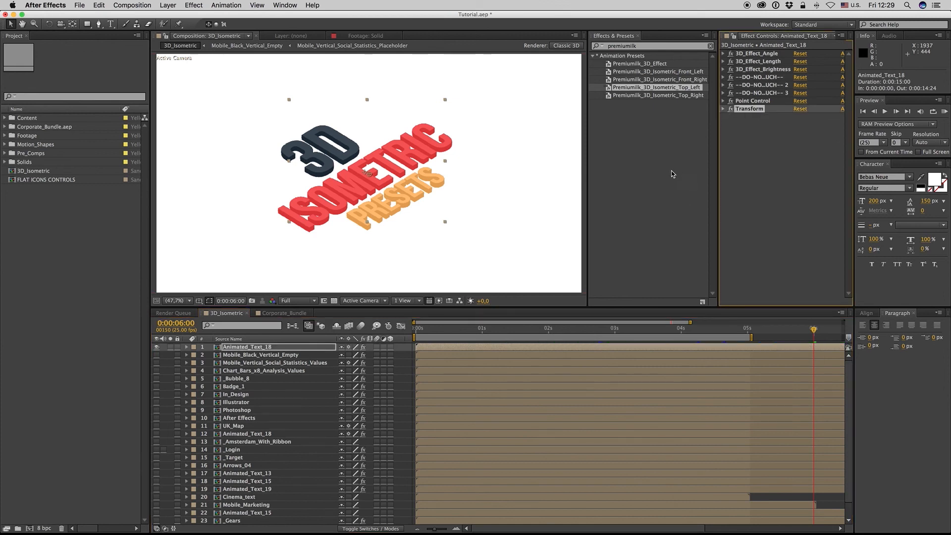
mouse_move(635, 185)
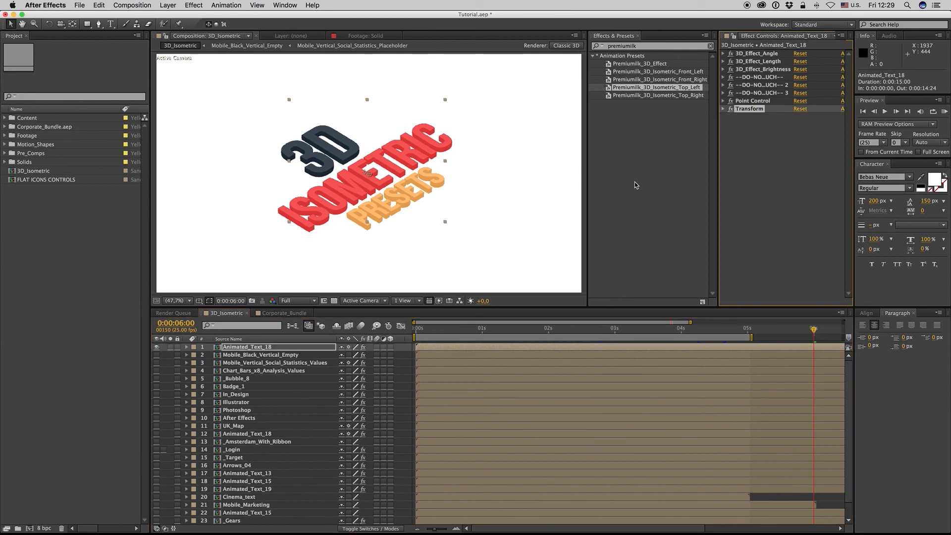